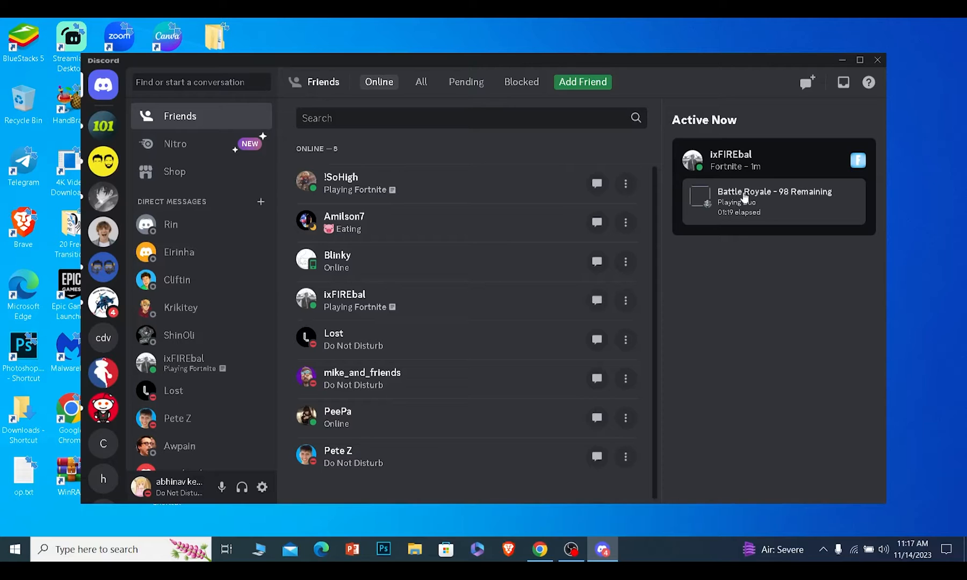
{"action": "mouse_move", "coordinate": [796, 300]}
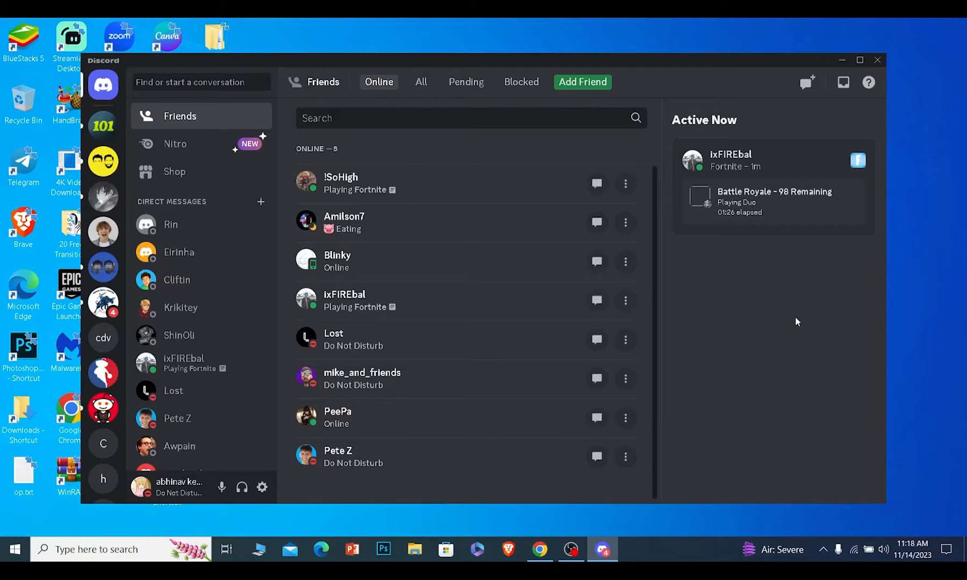
{"action": "mouse_move", "coordinate": [815, 337]}
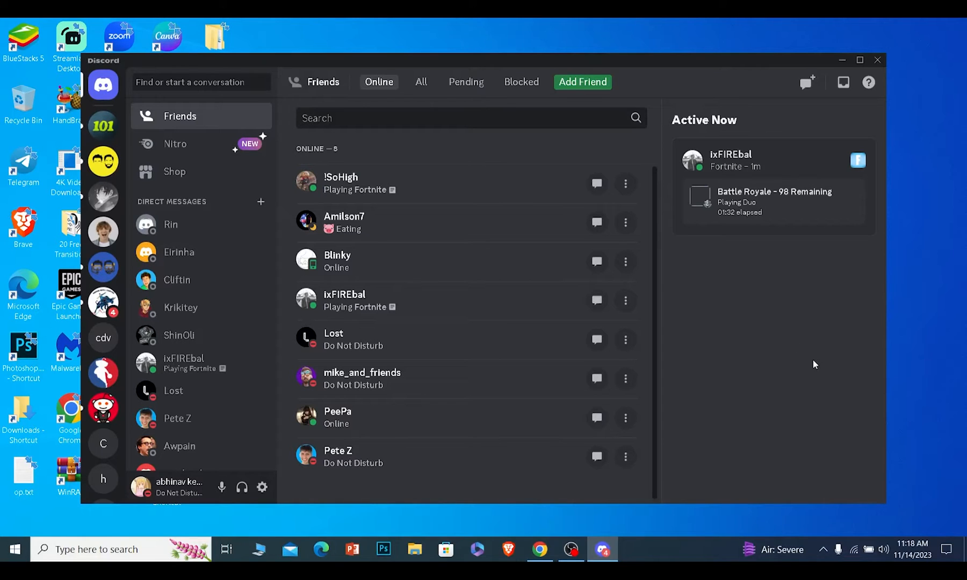
{"action": "mouse_move", "coordinate": [261, 487]}
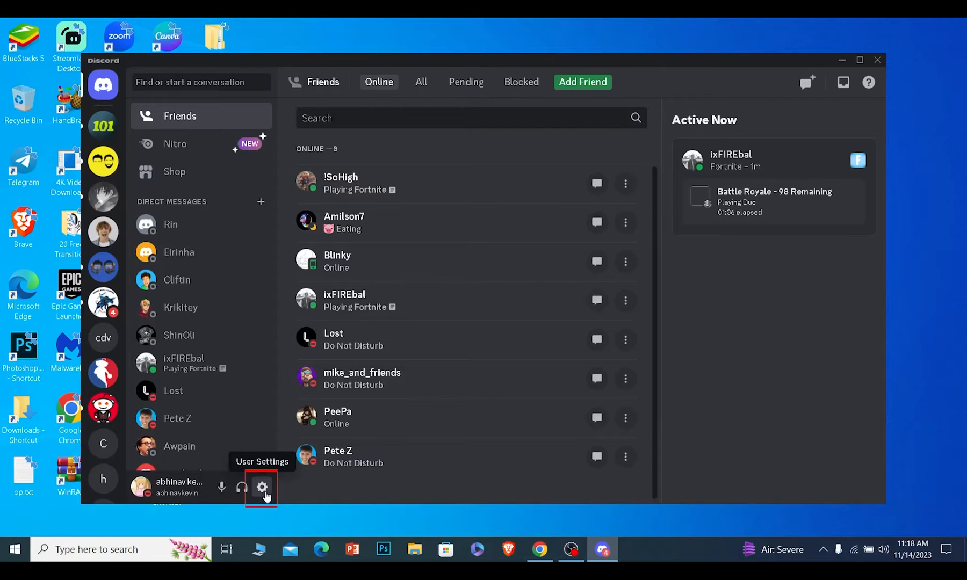
View My Account settings with the linked email and phone number, then close Discord to the desktop.
{"action": "left_click", "coordinate": [261, 486]}
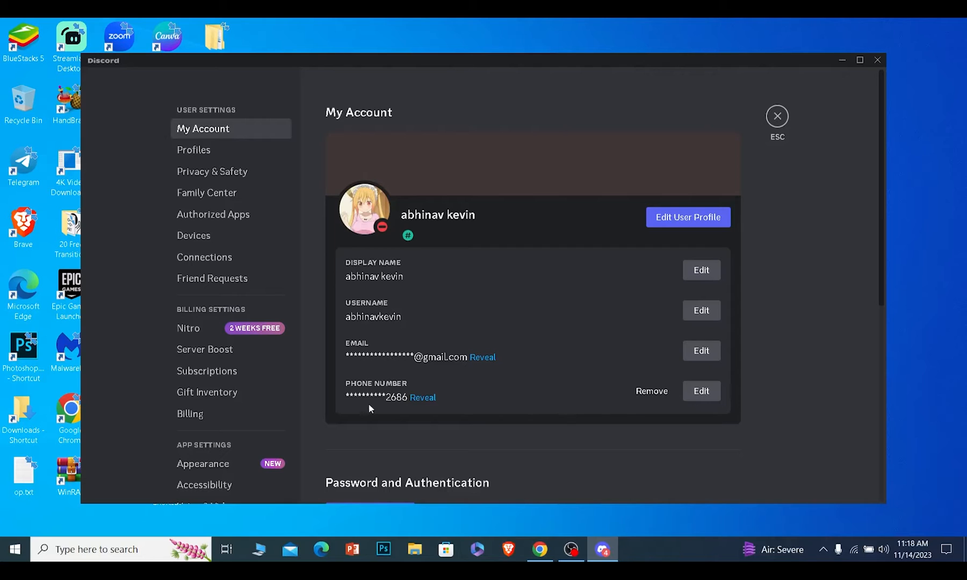
{"action": "mouse_move", "coordinate": [422, 362]}
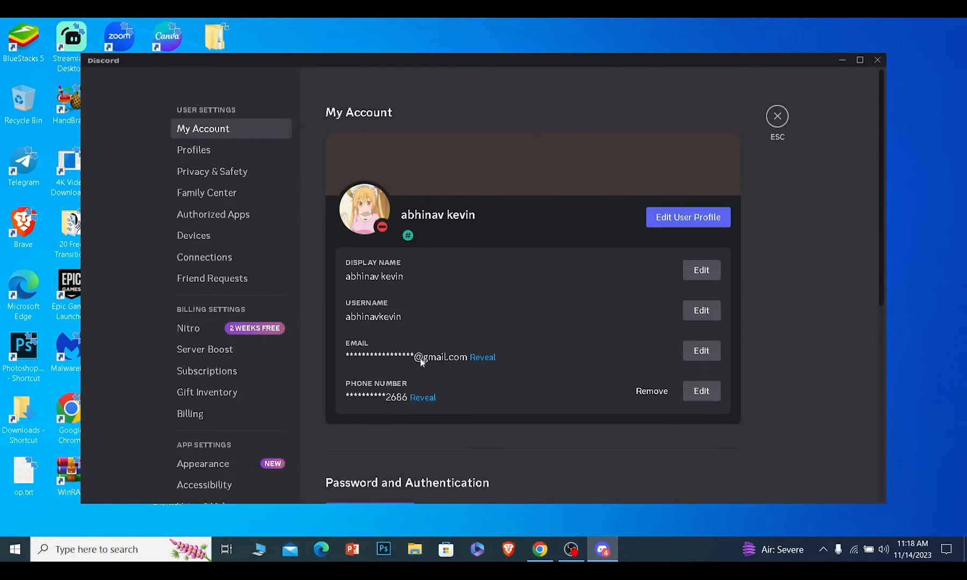
{"action": "mouse_move", "coordinate": [422, 397]}
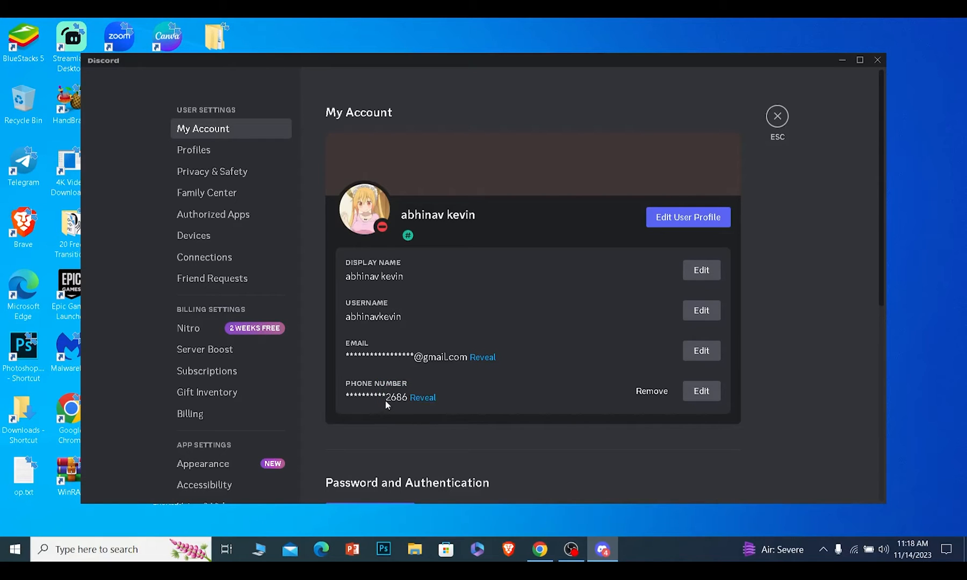
{"action": "mouse_move", "coordinate": [380, 413]}
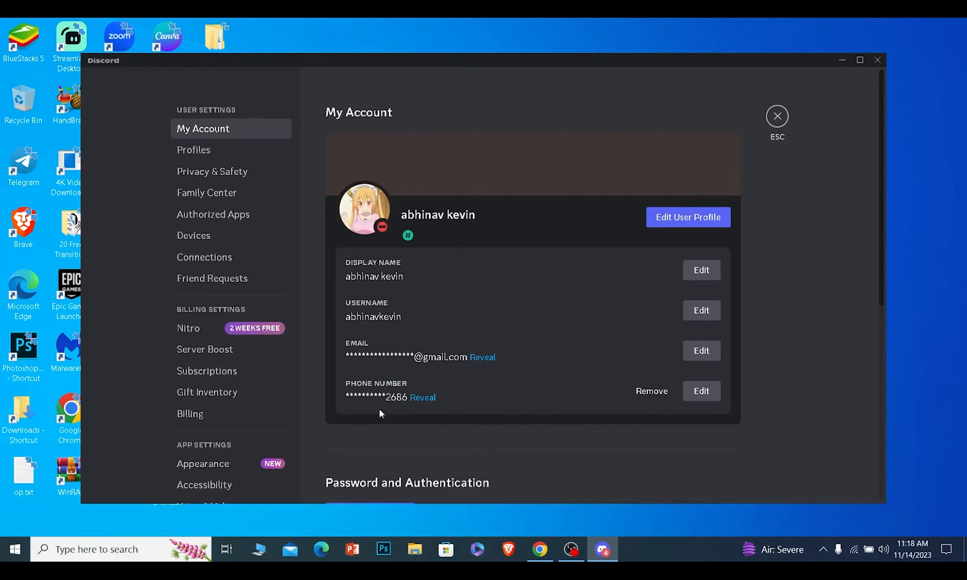
{"action": "mouse_move", "coordinate": [370, 393]}
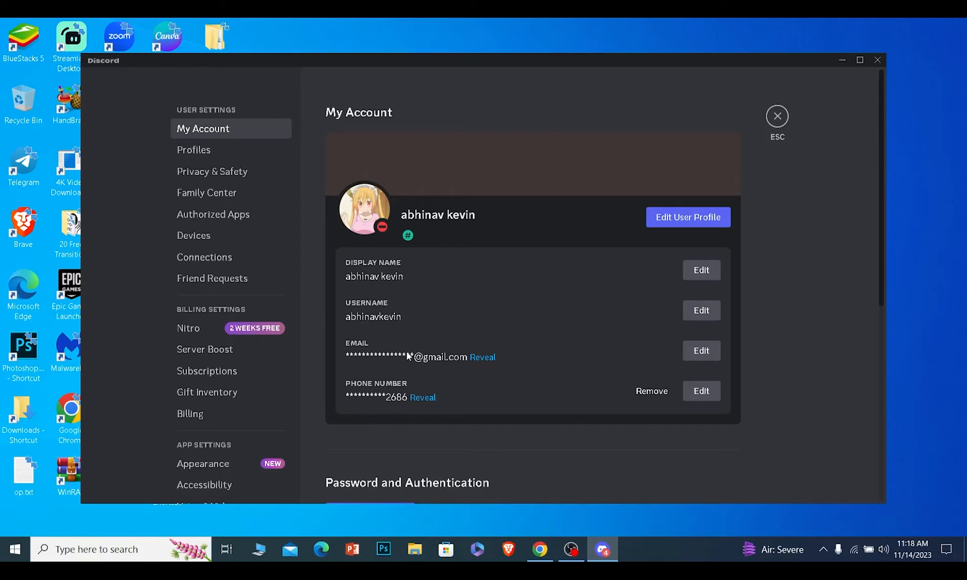
{"action": "mouse_move", "coordinate": [412, 380]}
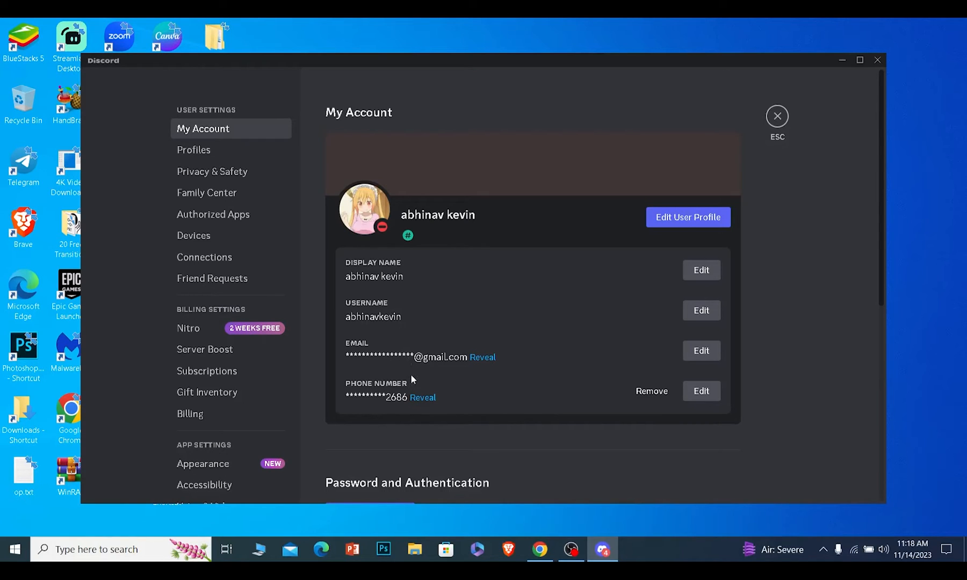
{"action": "mouse_move", "coordinate": [416, 361]}
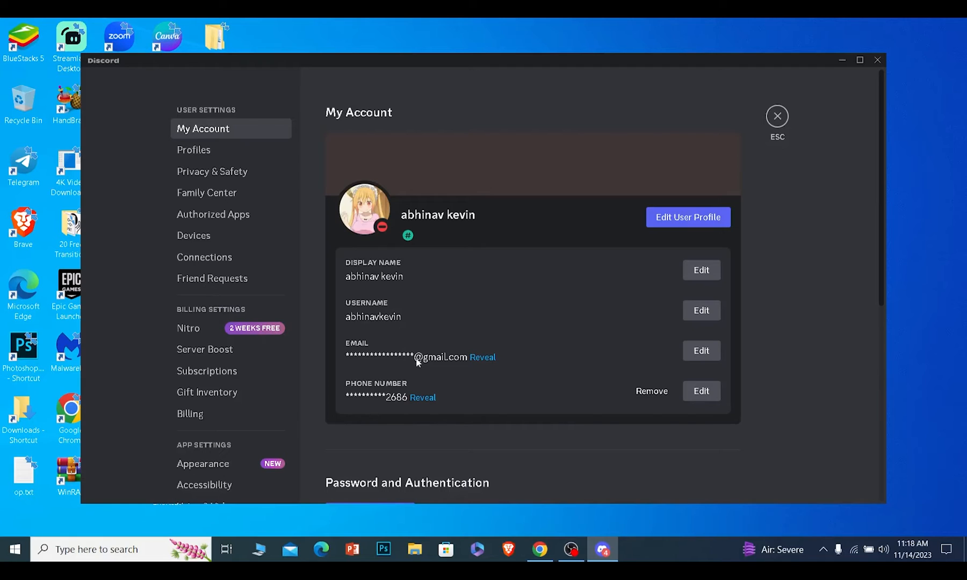
{"action": "mouse_move", "coordinate": [356, 362]}
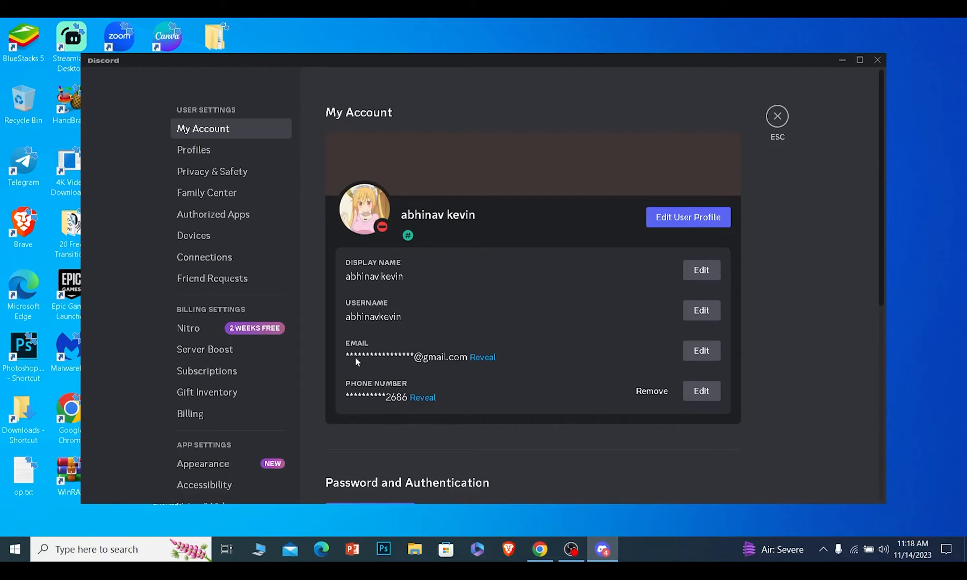
{"action": "mouse_move", "coordinate": [341, 370]}
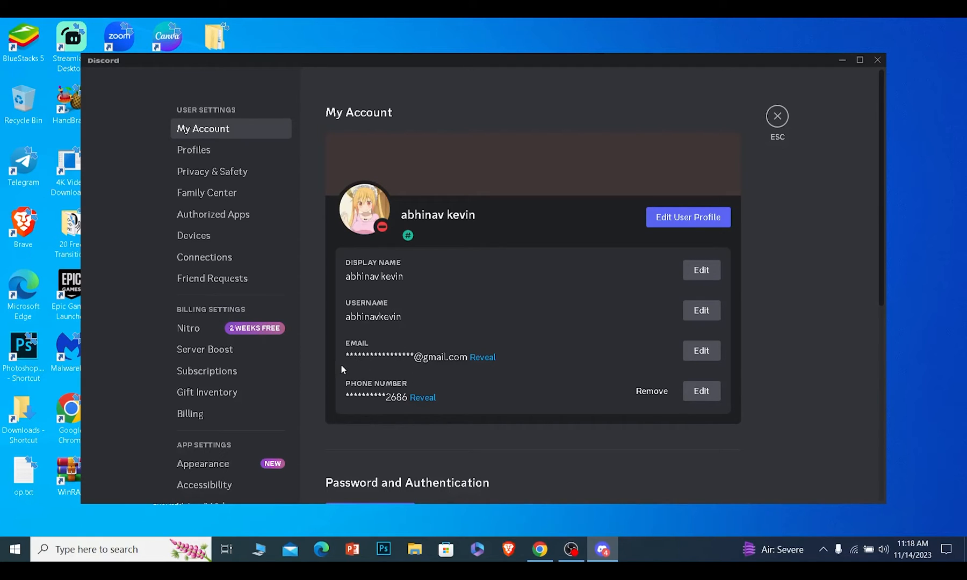
{"action": "mouse_move", "coordinate": [397, 362]}
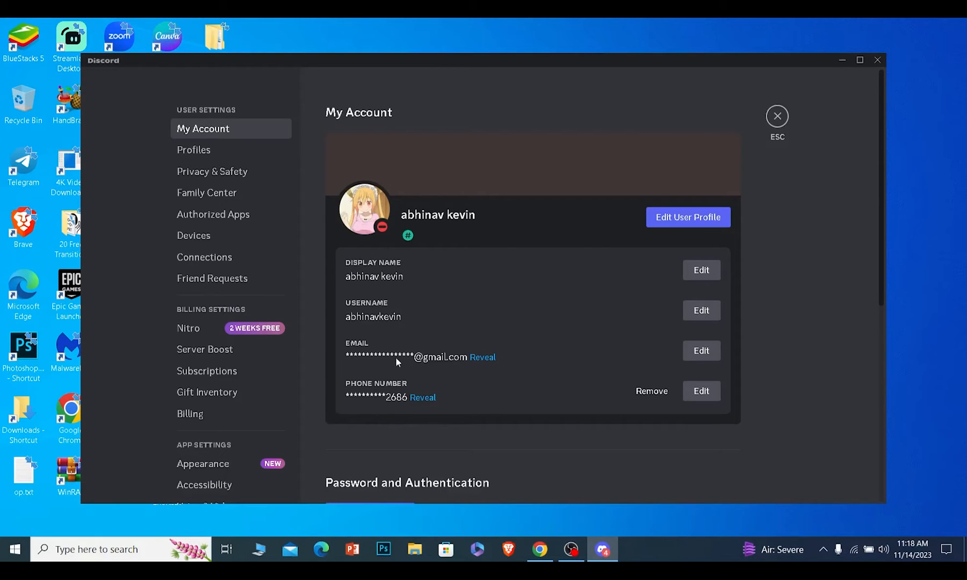
{"action": "mouse_move", "coordinate": [344, 361]}
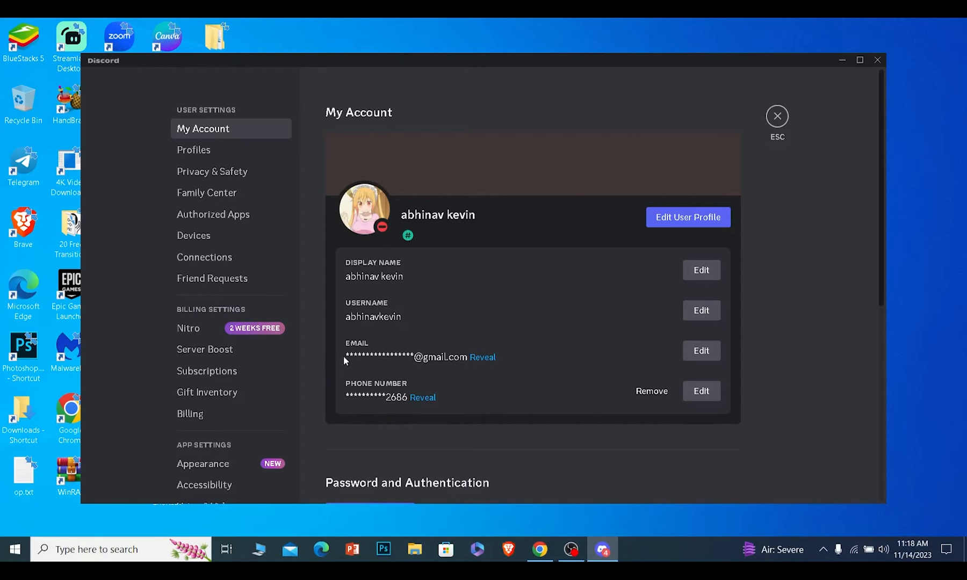
{"action": "mouse_move", "coordinate": [407, 342]}
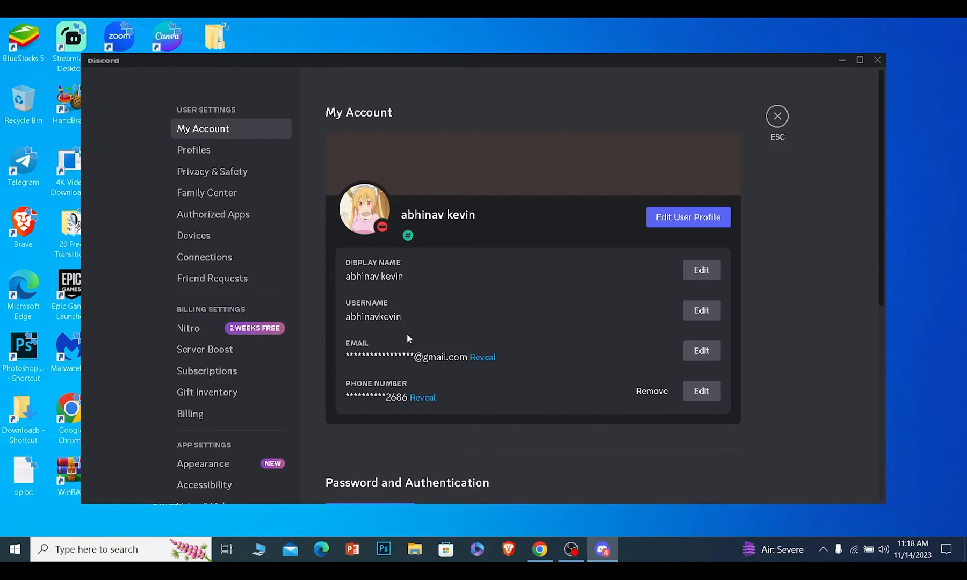
{"action": "mouse_move", "coordinate": [350, 362]}
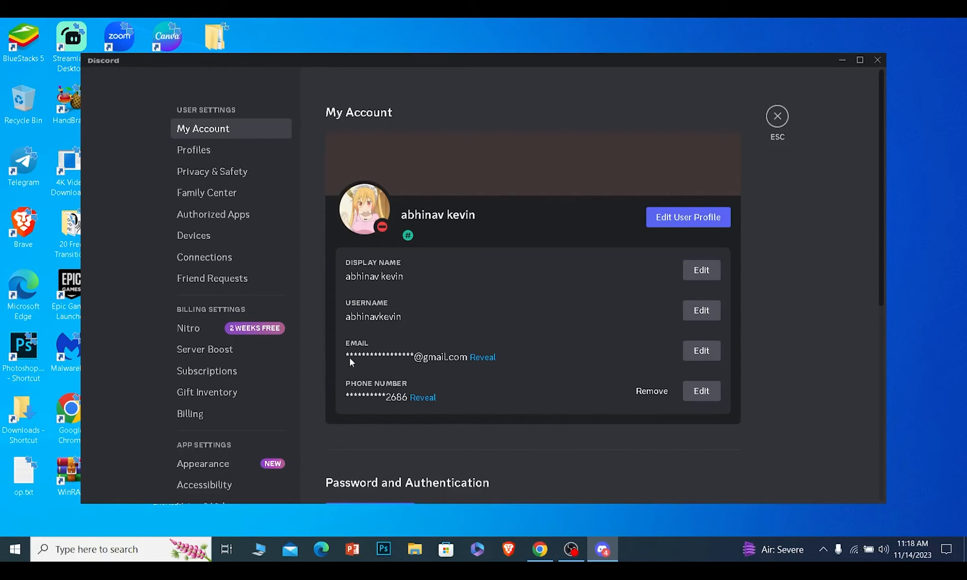
{"action": "mouse_move", "coordinate": [390, 335]}
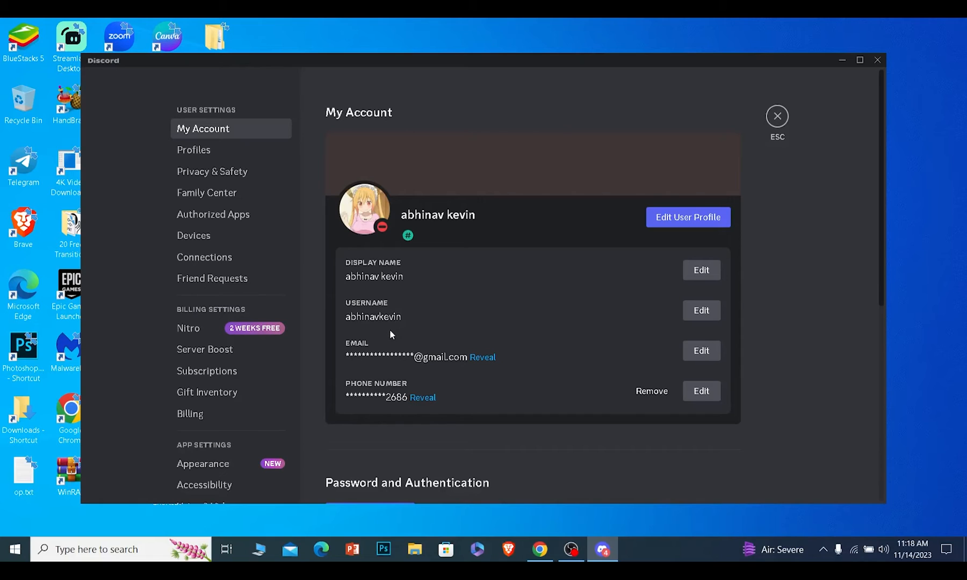
{"action": "mouse_move", "coordinate": [398, 318]}
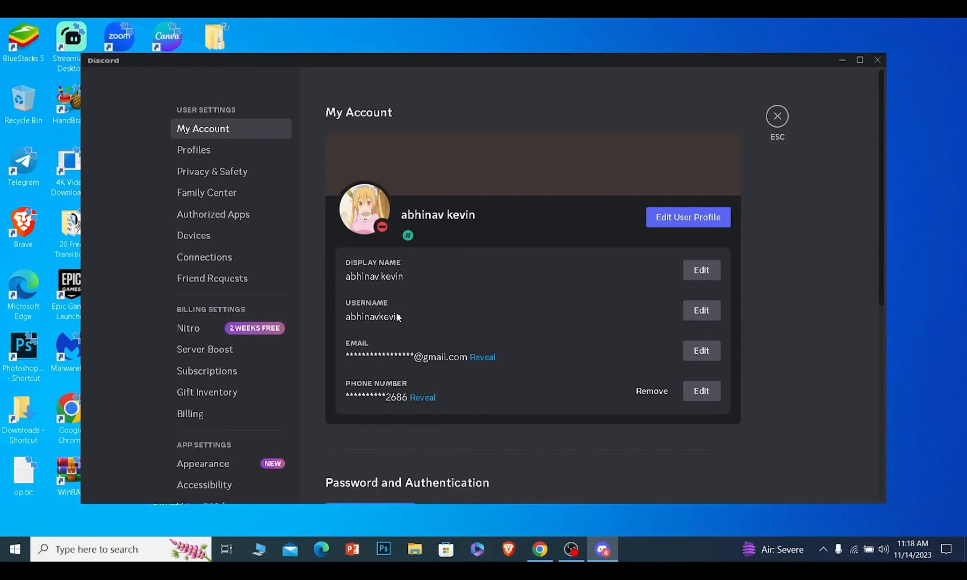
{"action": "mouse_move", "coordinate": [413, 340]}
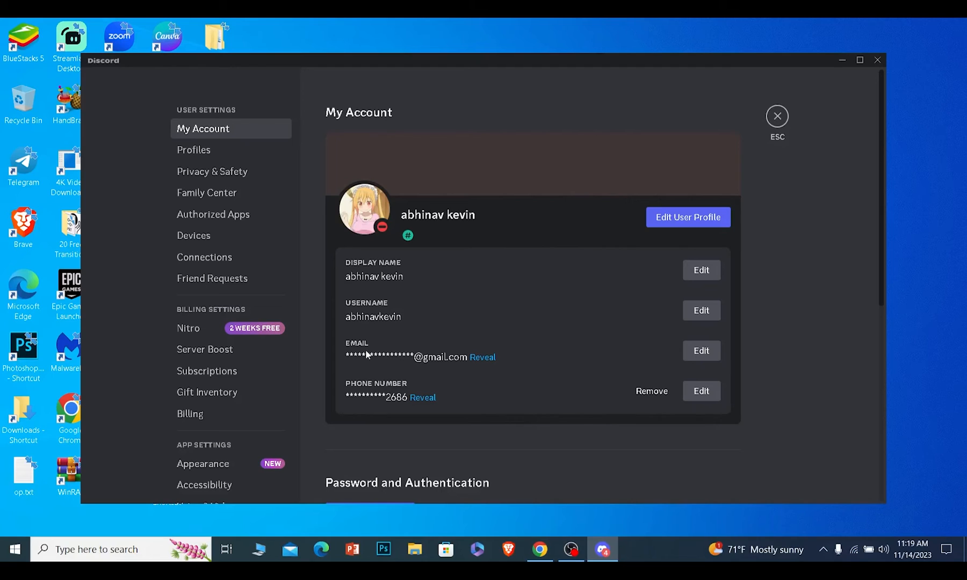
{"action": "mouse_move", "coordinate": [580, 383]}
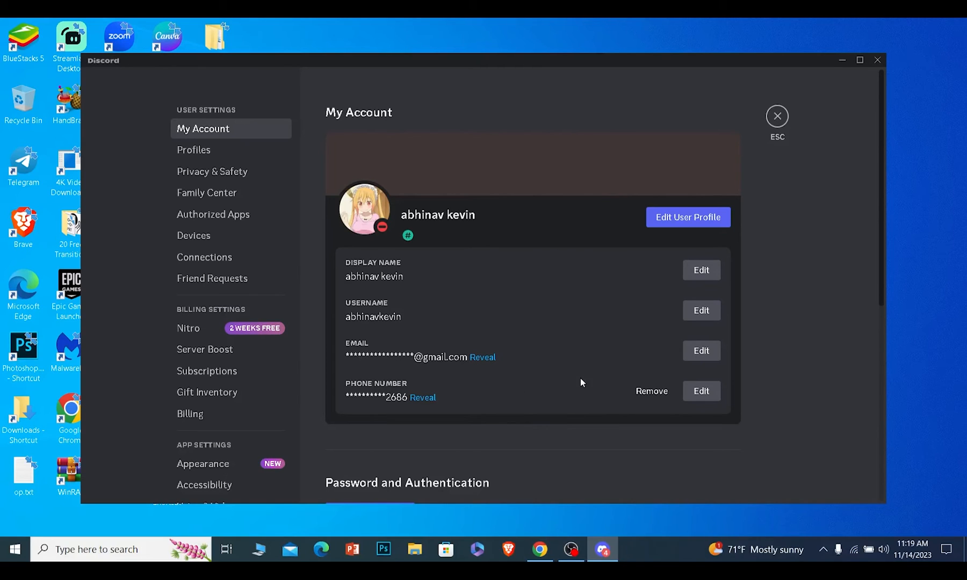
{"action": "mouse_move", "coordinate": [578, 364]}
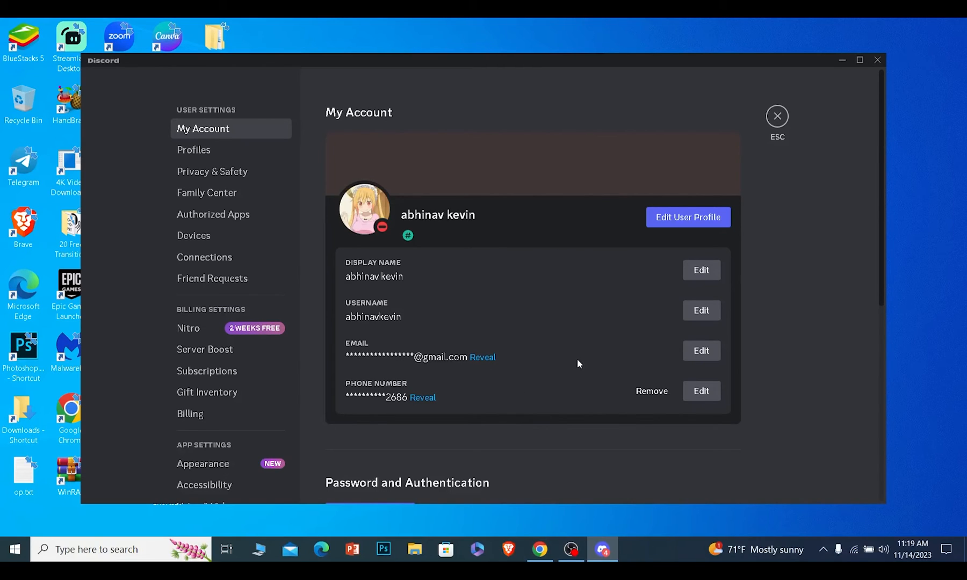
{"action": "mouse_move", "coordinate": [566, 348]}
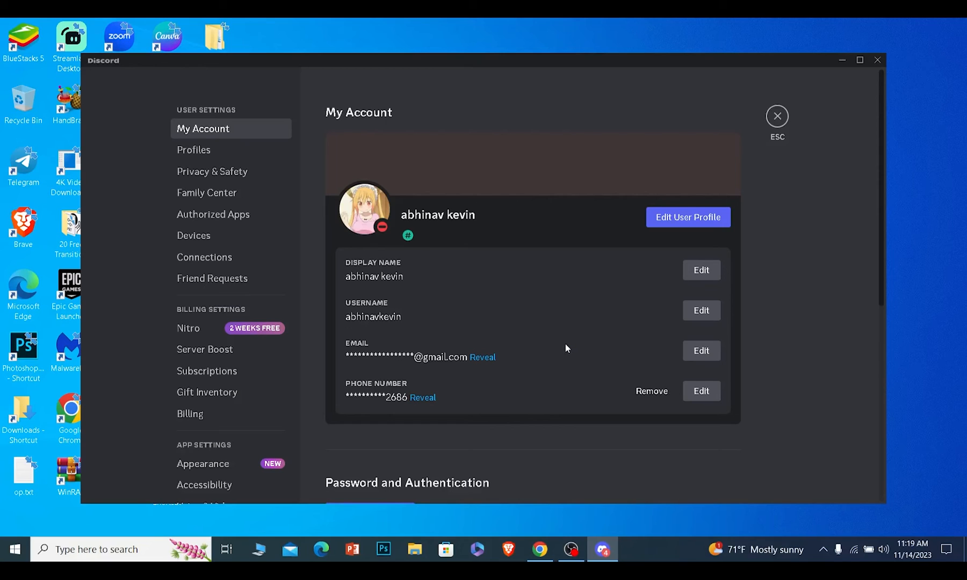
{"action": "mouse_move", "coordinate": [570, 341]}
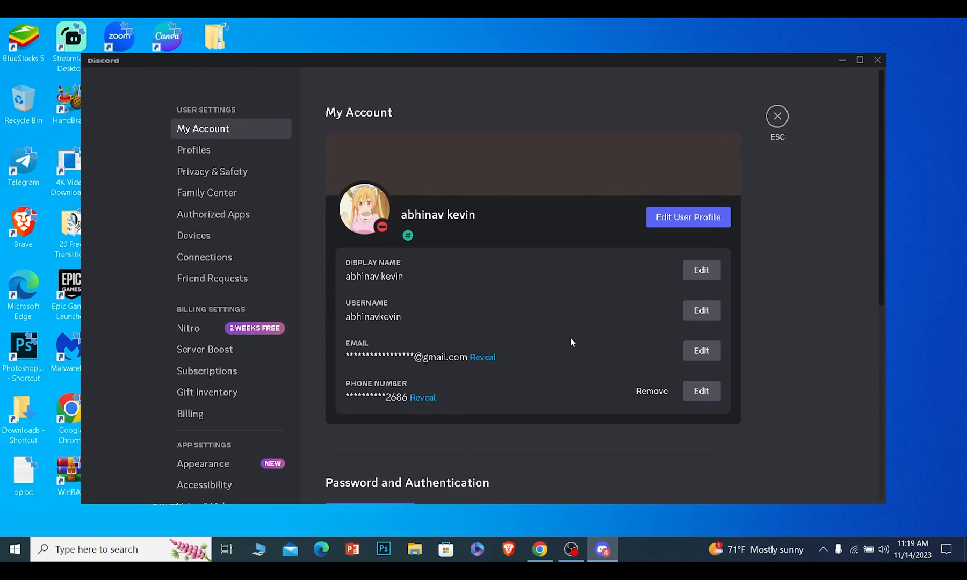
{"action": "left_click", "coordinate": [777, 116]}
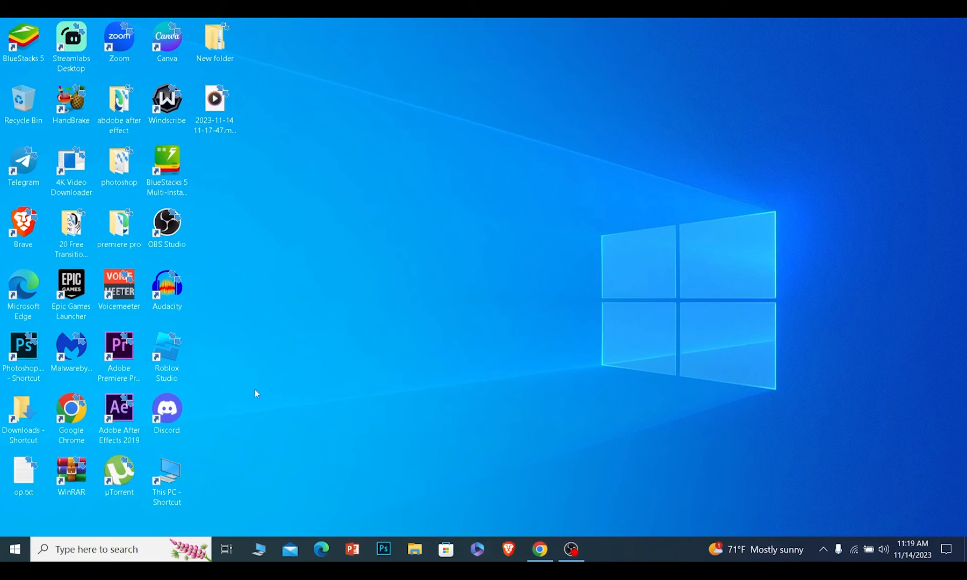
{"action": "mouse_move", "coordinate": [363, 190]}
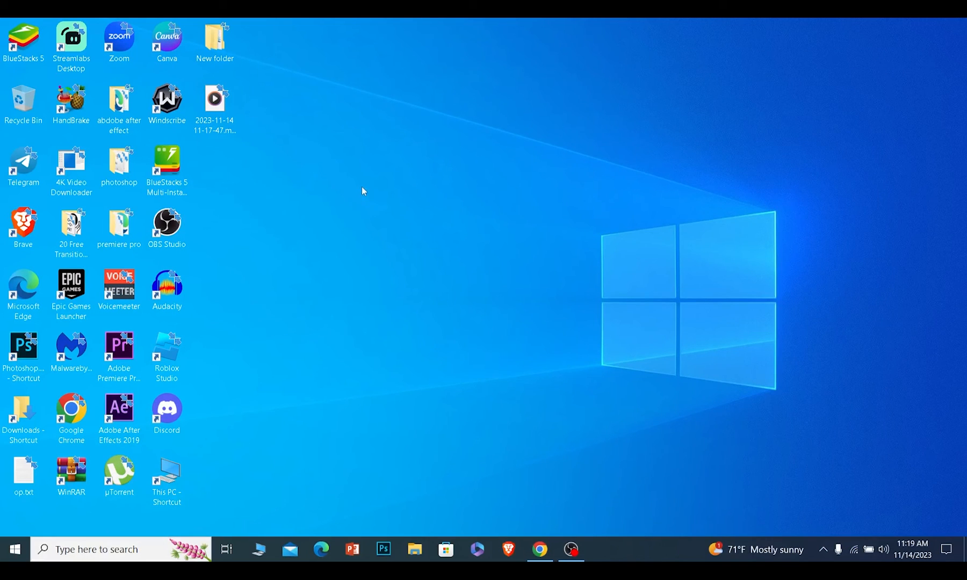
{"action": "mouse_move", "coordinate": [828, 40]}
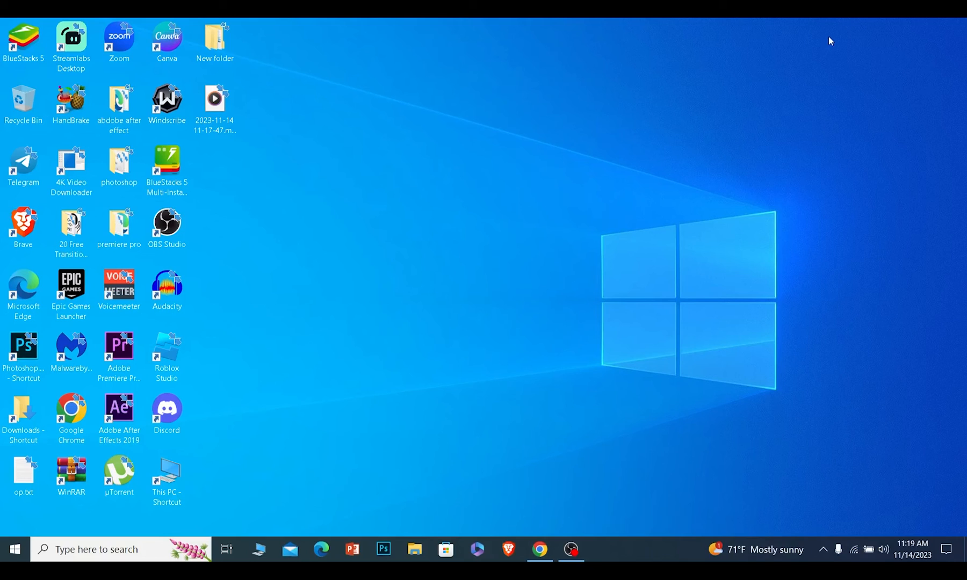
{"action": "mouse_move", "coordinate": [573, 228]}
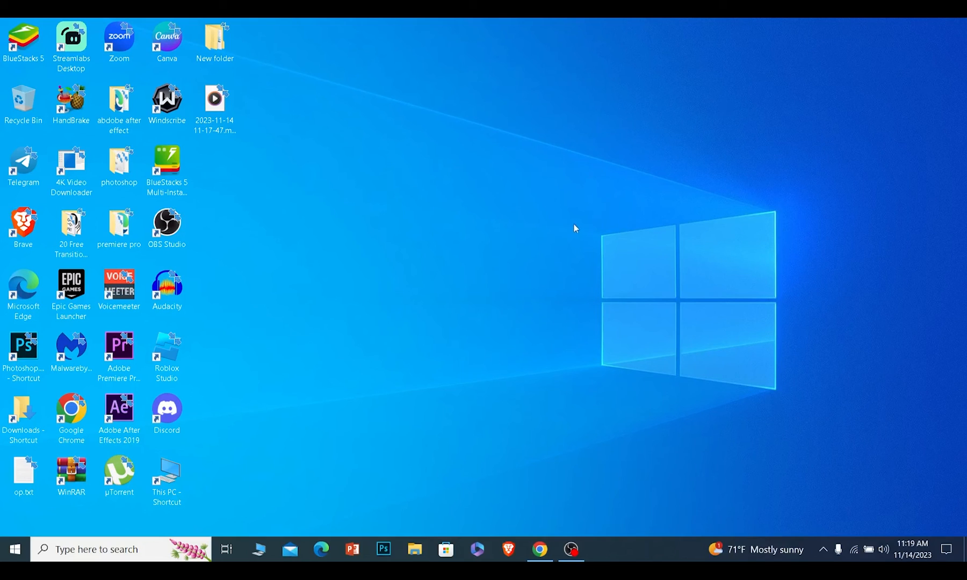
{"action": "mouse_move", "coordinate": [601, 240]}
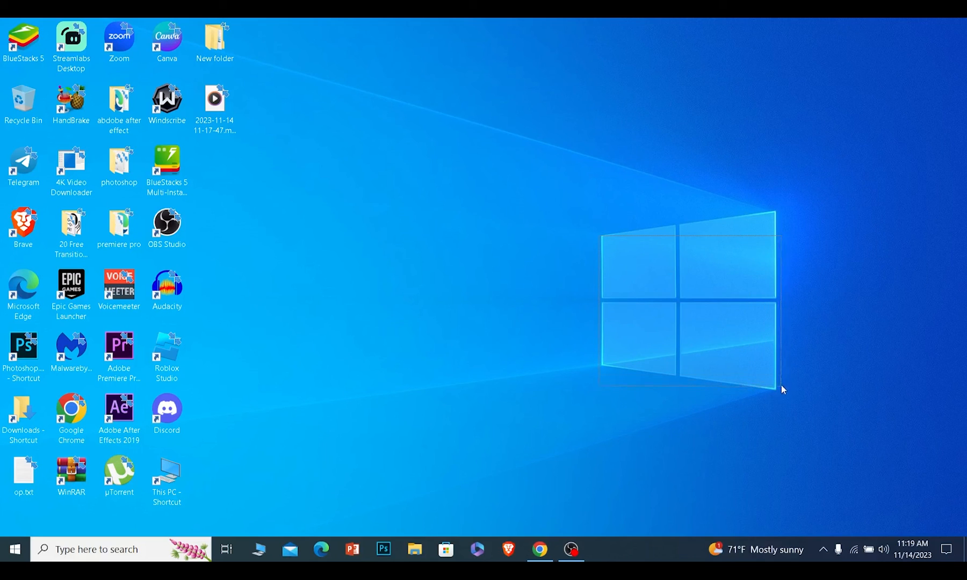
{"action": "mouse_move", "coordinate": [686, 359]}
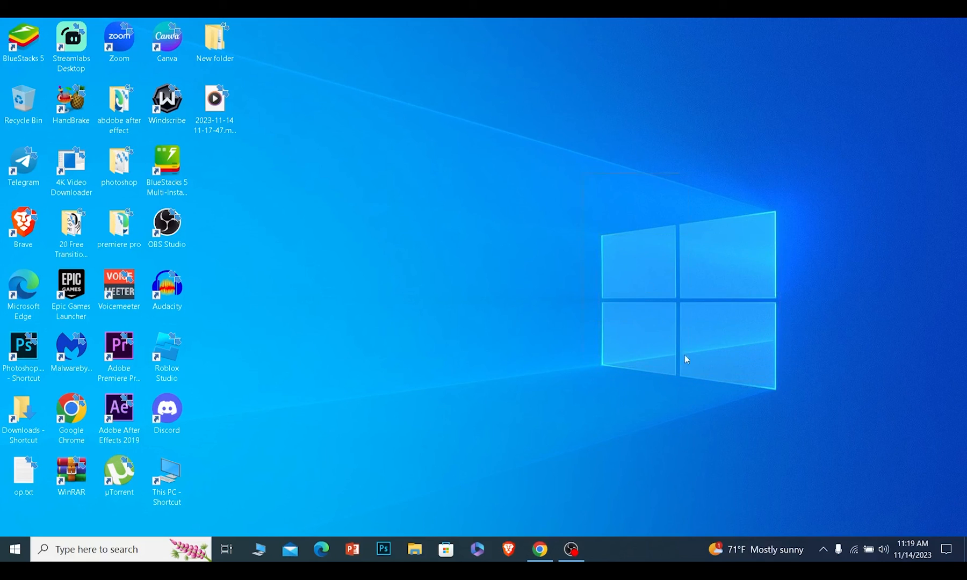